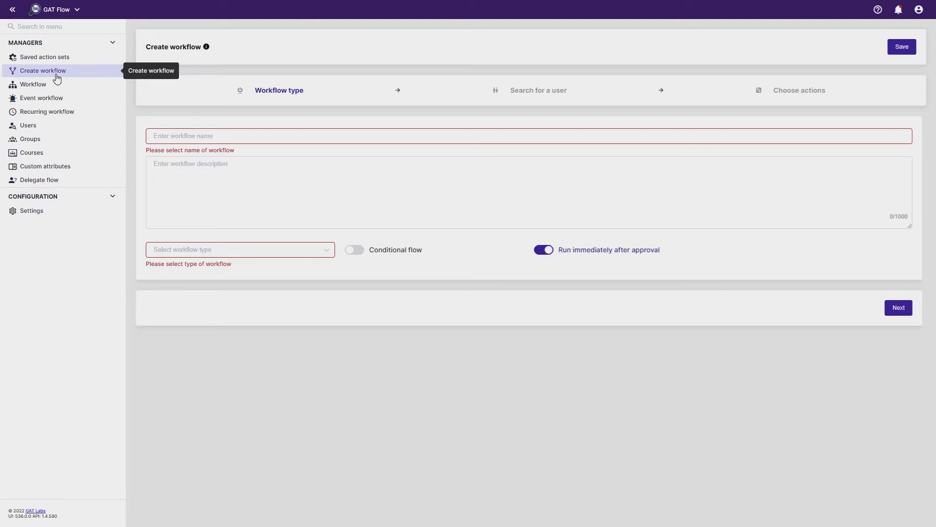
mouse_move(183, 111)
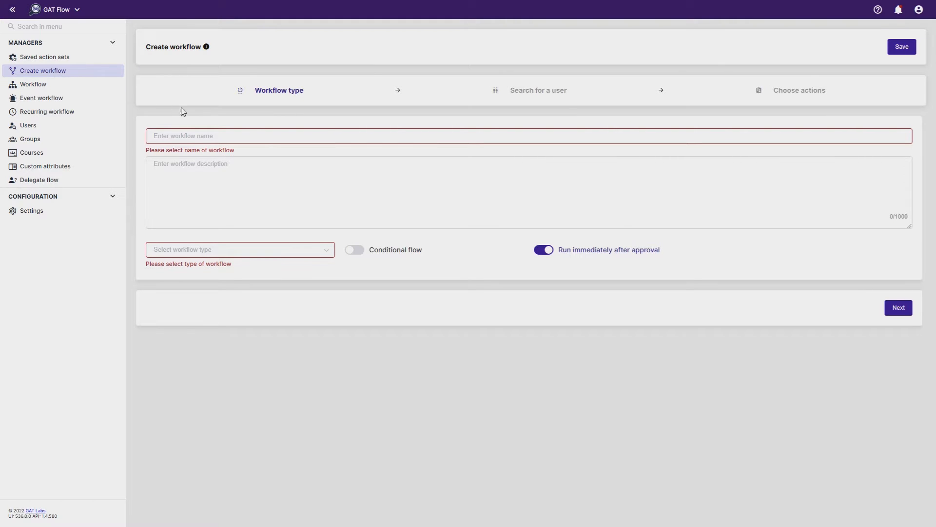
Step: Name and describe the workflow 'Example', set its type to Modify, and advance to user selection
type("Example")
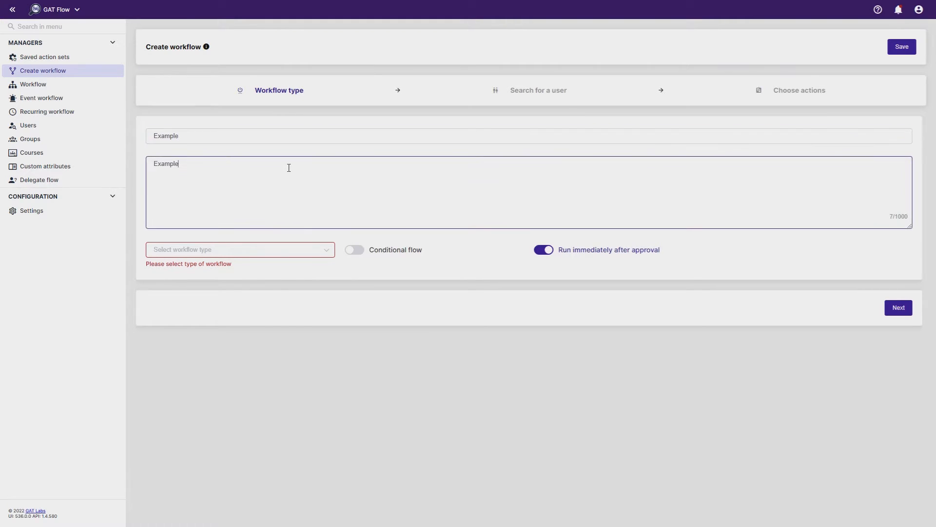
left_click(239, 249)
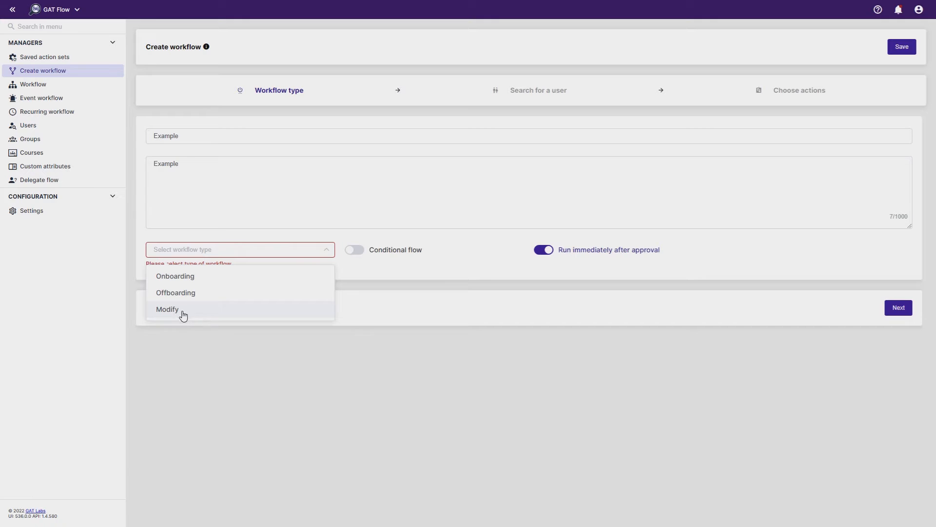
left_click(166, 310)
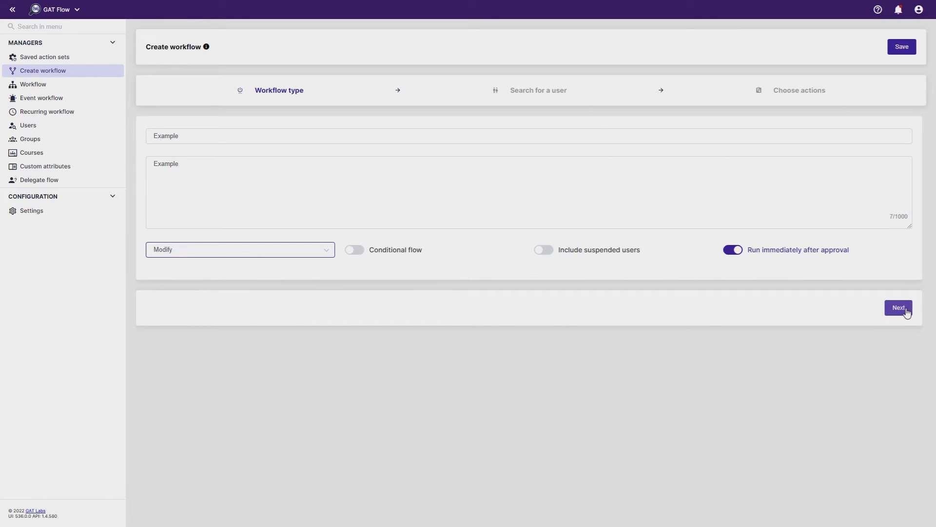
left_click(898, 307)
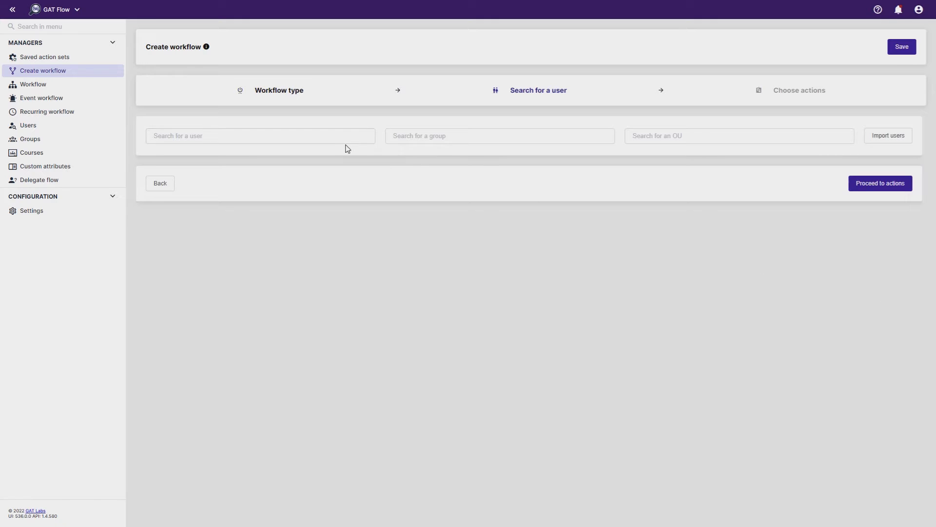
Step: Search 'usera', add the matching user as the target, and proceed to actions
left_click(260, 135)
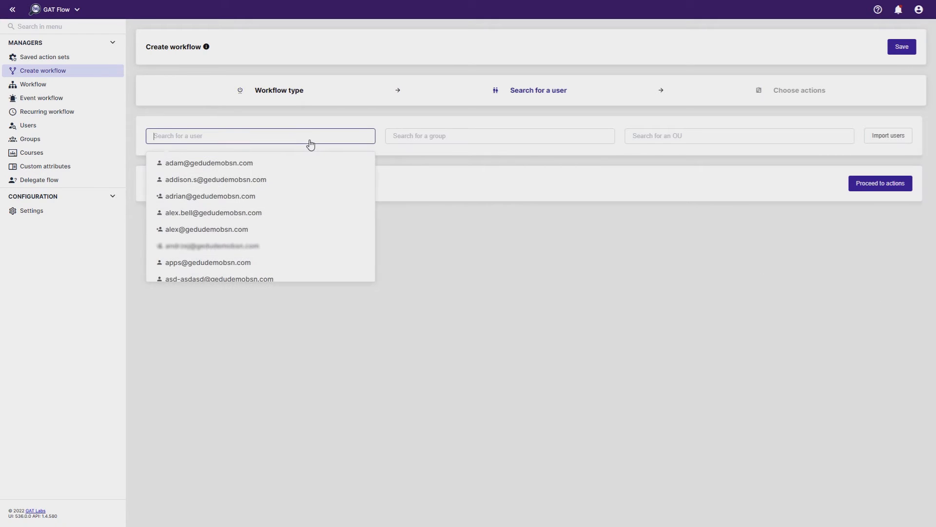
type("usera")
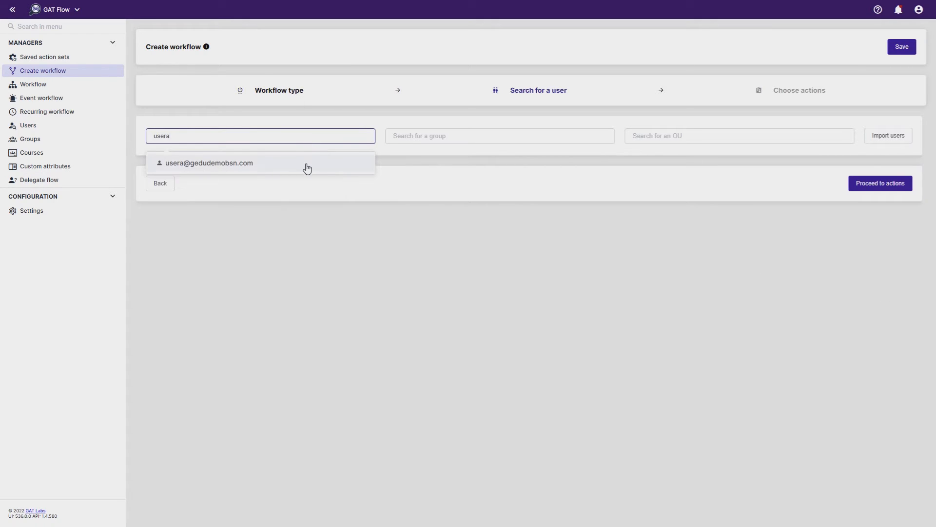
left_click(208, 163)
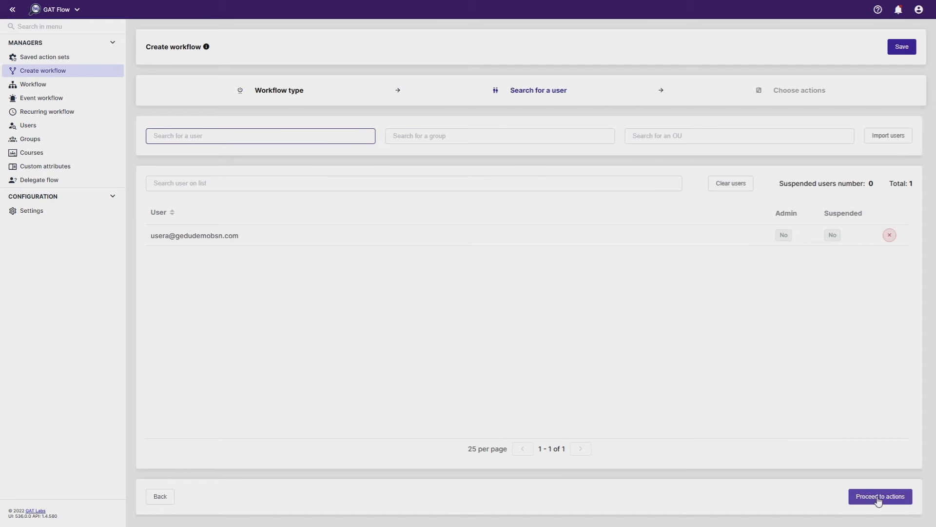
left_click(879, 496)
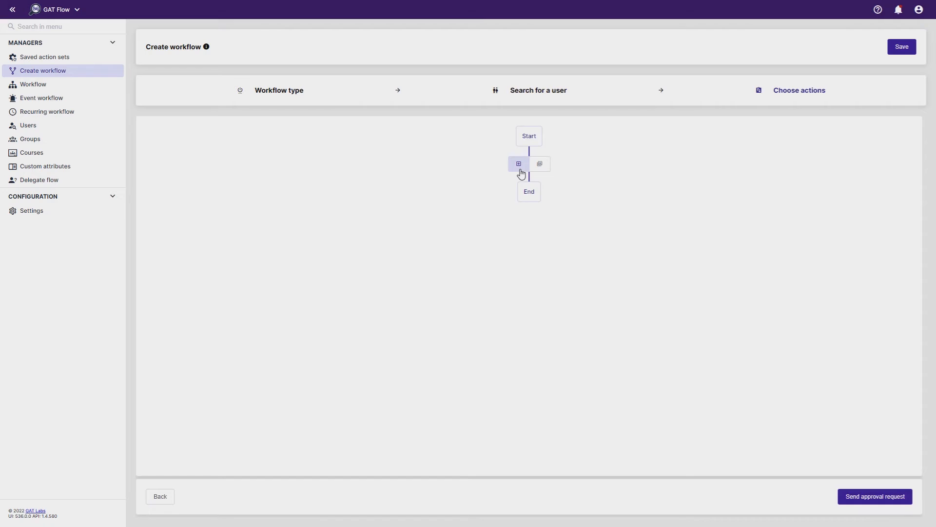
Step: Search 'wipe' and add the Wipe user calendar action to the workflow
left_click(518, 164)
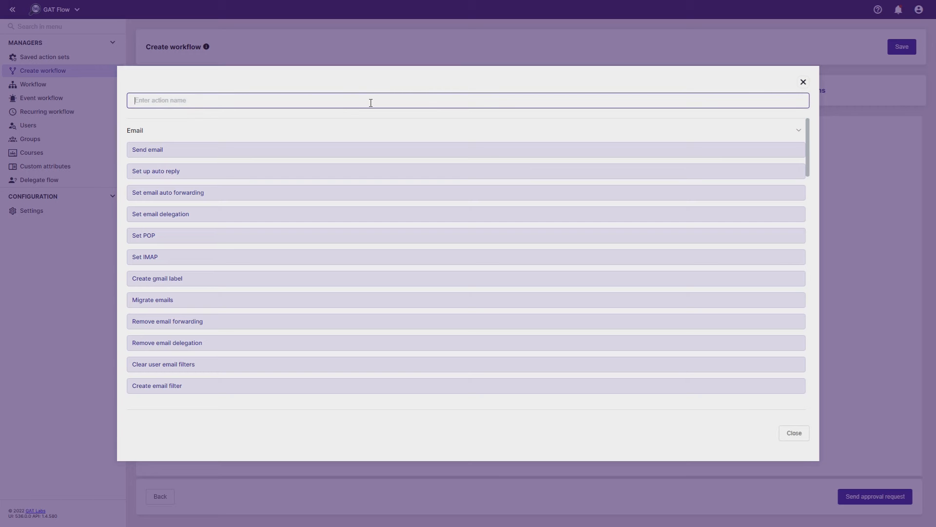
type("wipe")
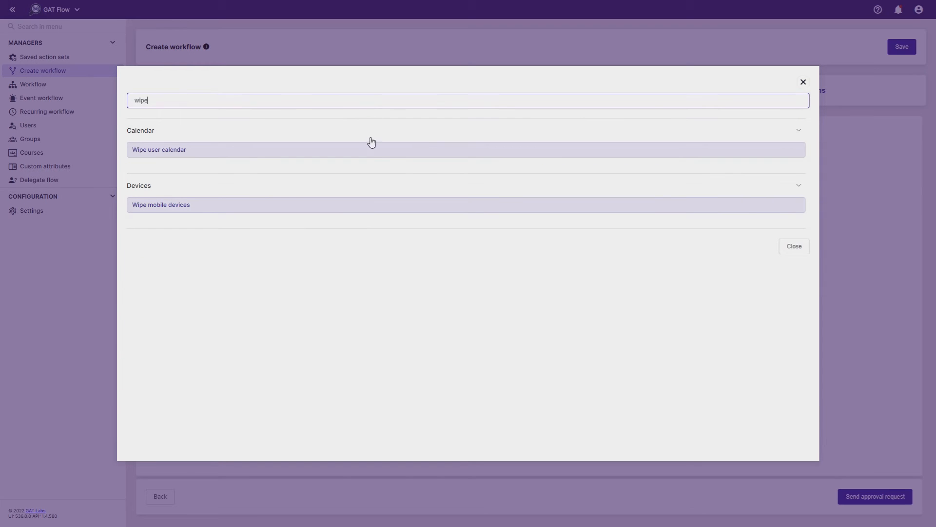
left_click(159, 149)
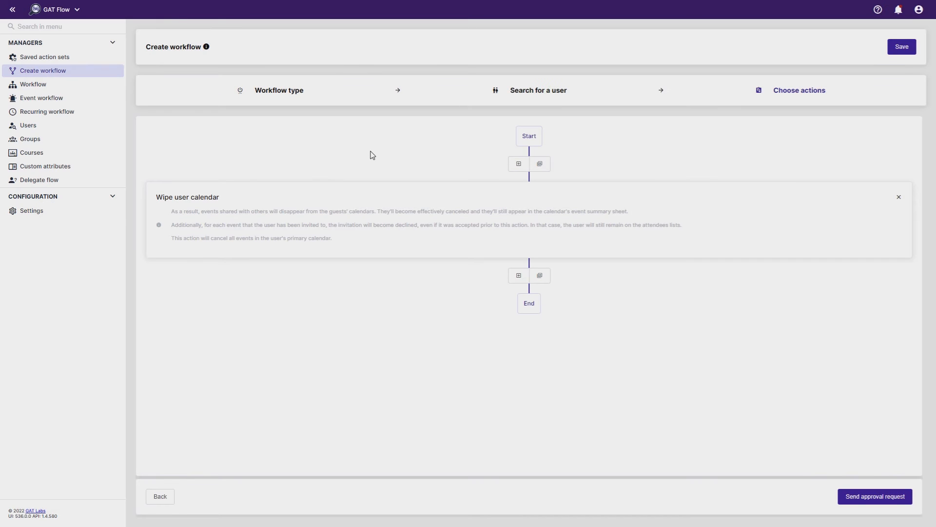
mouse_move(580, 386)
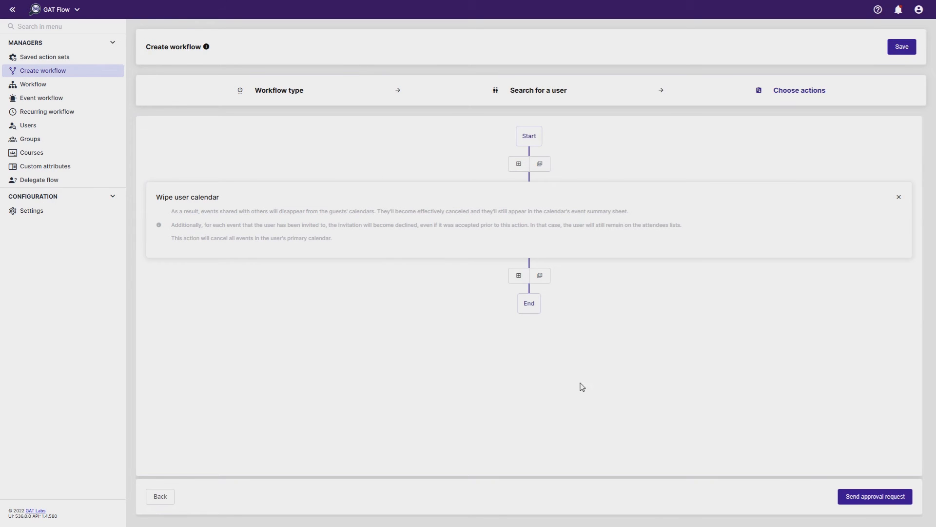
mouse_move(875, 496)
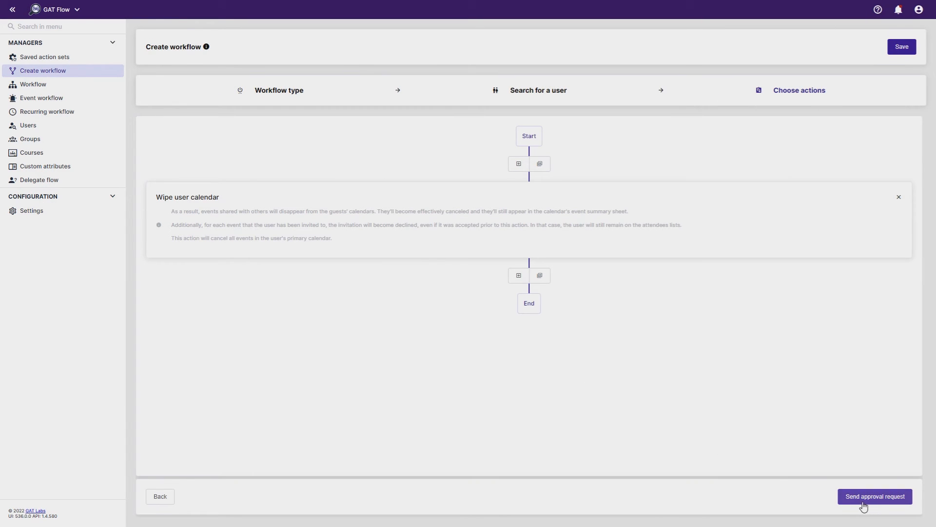